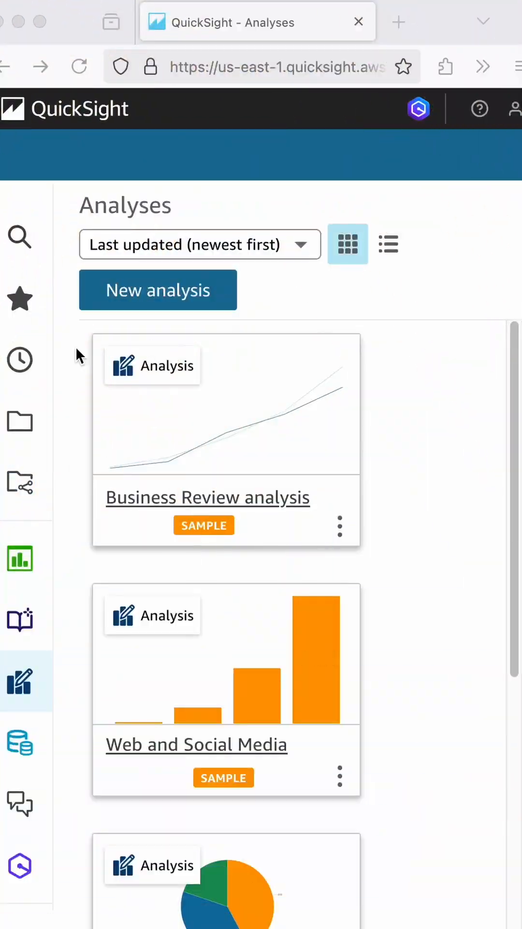
pyautogui.moveTo(39, 698)
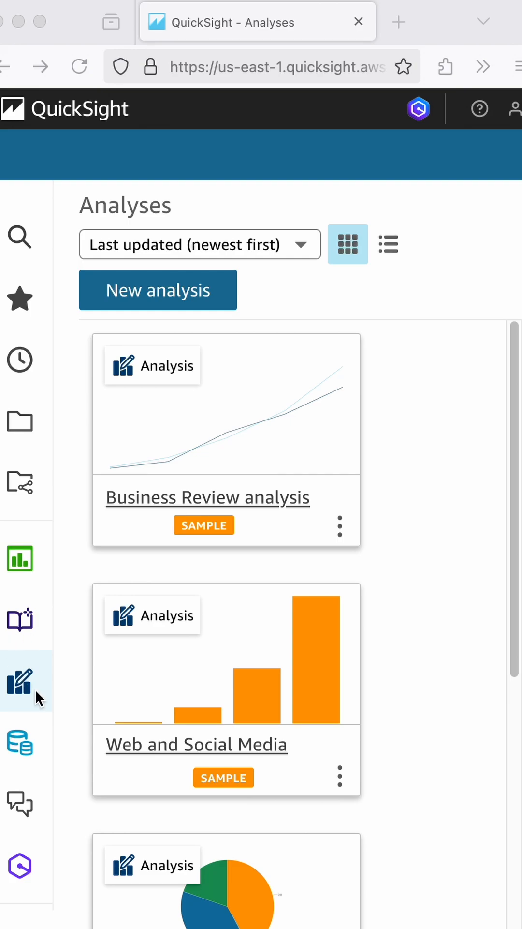
pyautogui.moveTo(23, 749)
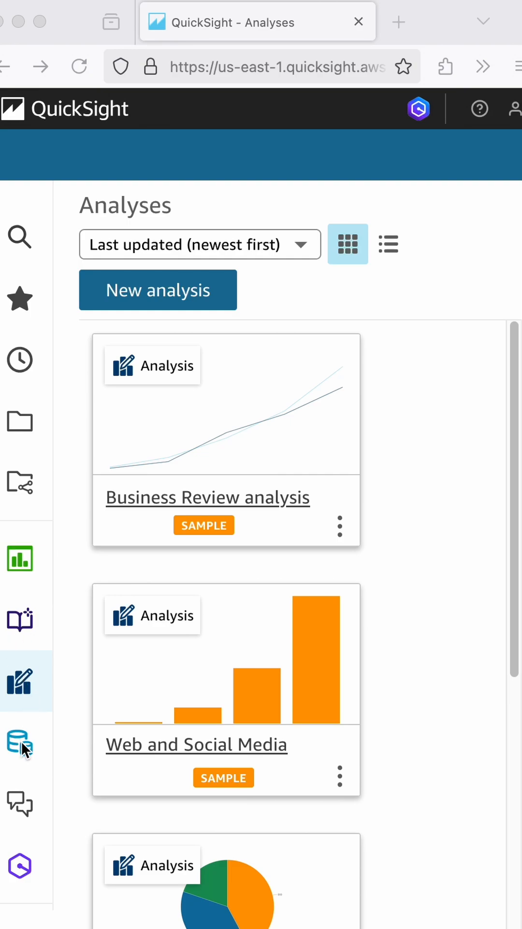
# Browse the new-dataset source options from the Datasets page.
pyautogui.click(20, 742)
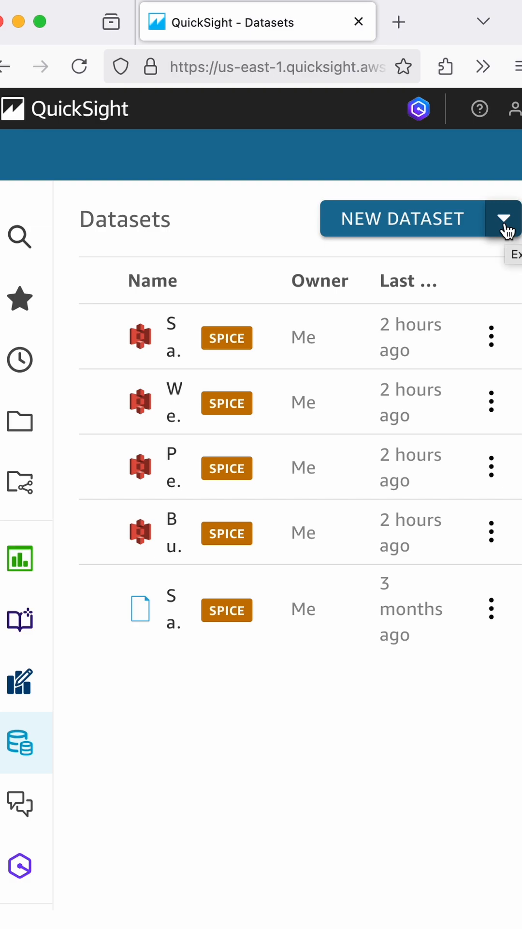
pyautogui.click(403, 217)
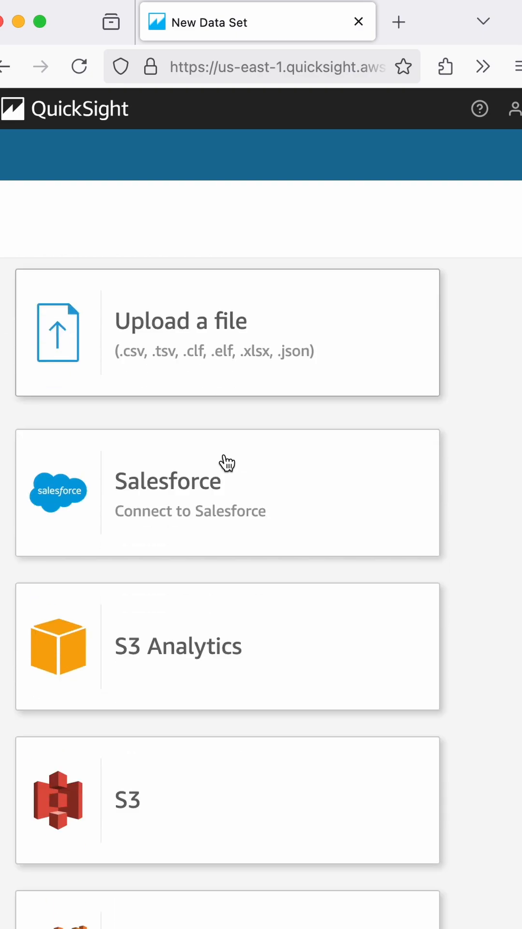
pyautogui.scroll(-3)
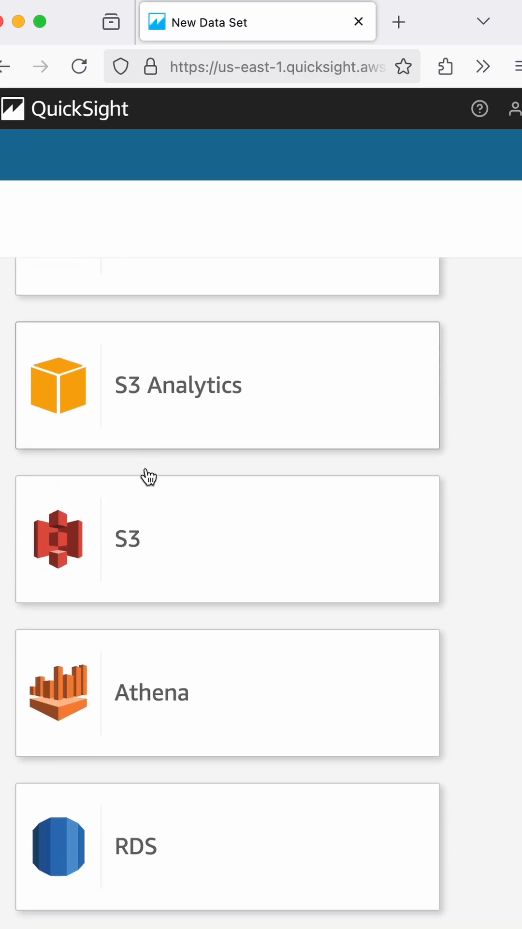
pyautogui.scroll(-3)
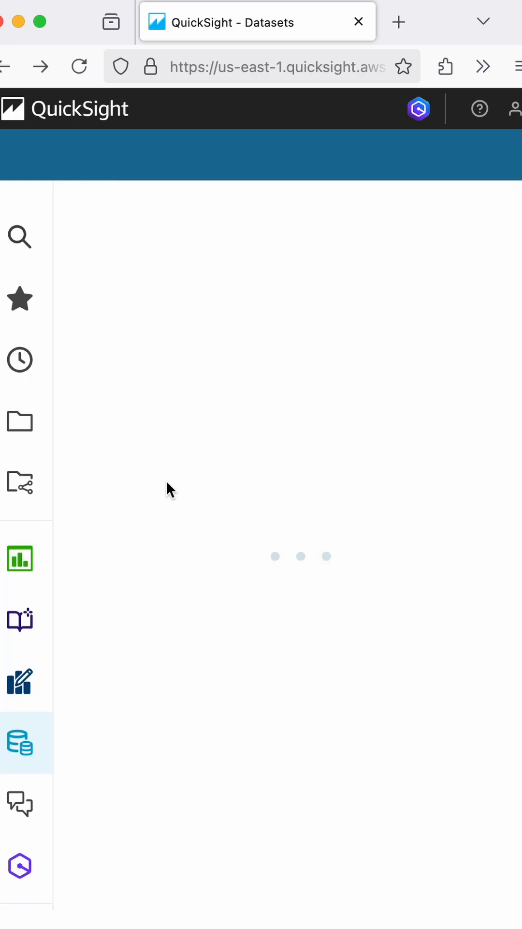
# Review existing SPICE datasets under Your Datasets, then return to the Analyses page.
pyautogui.click(19, 681)
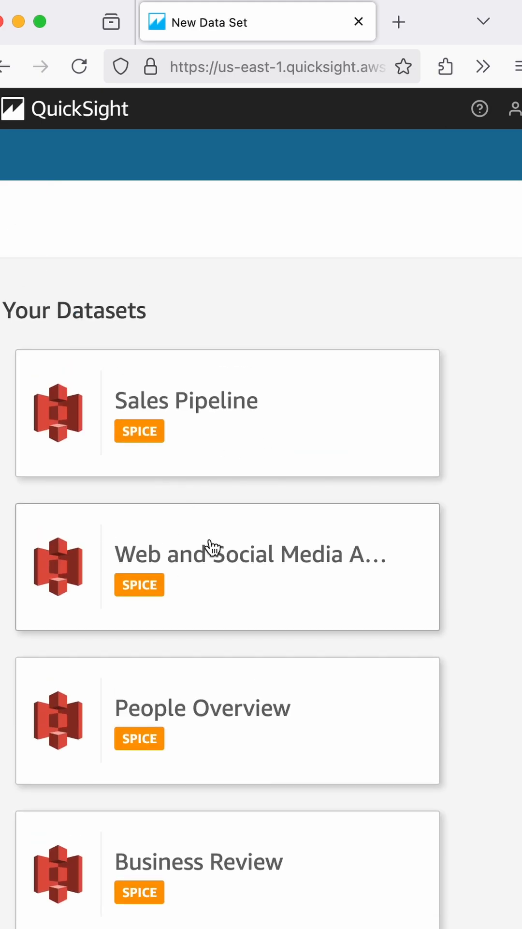
pyautogui.scroll(-3)
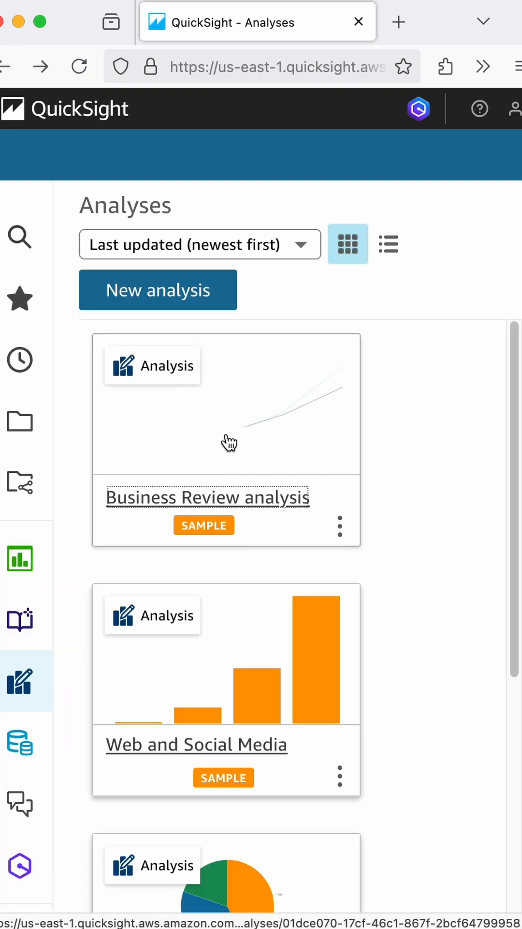
pyautogui.scroll(-3)
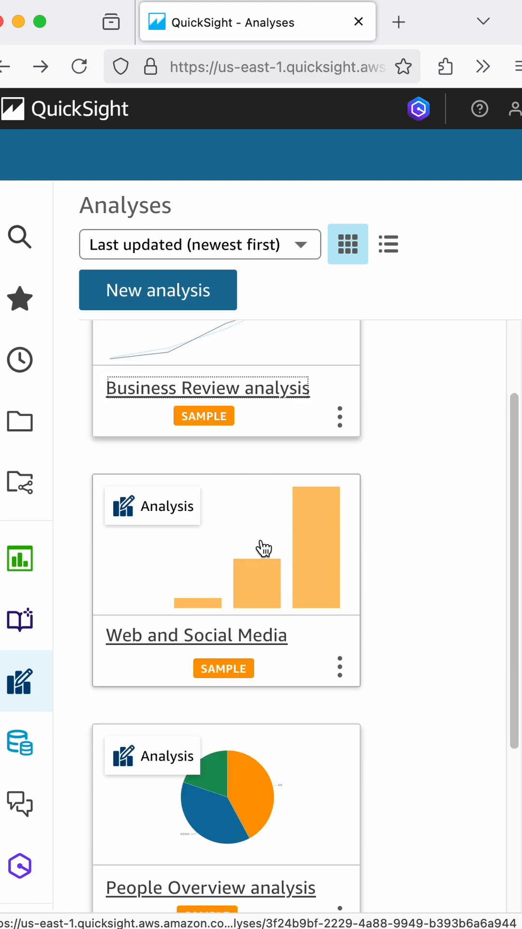
pyautogui.scroll(-3)
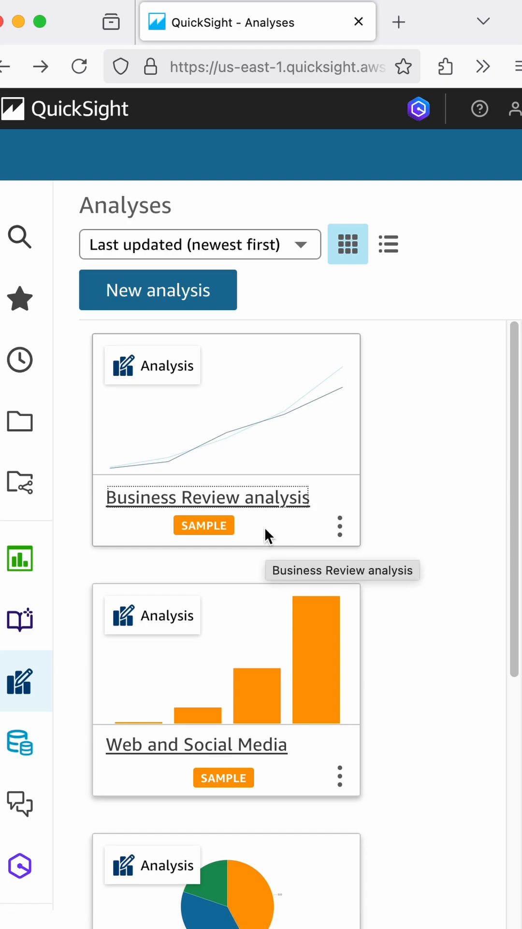
# Open the Business Review analysis and scroll through its revenue, region and channel-adoption charts.
pyautogui.click(207, 498)
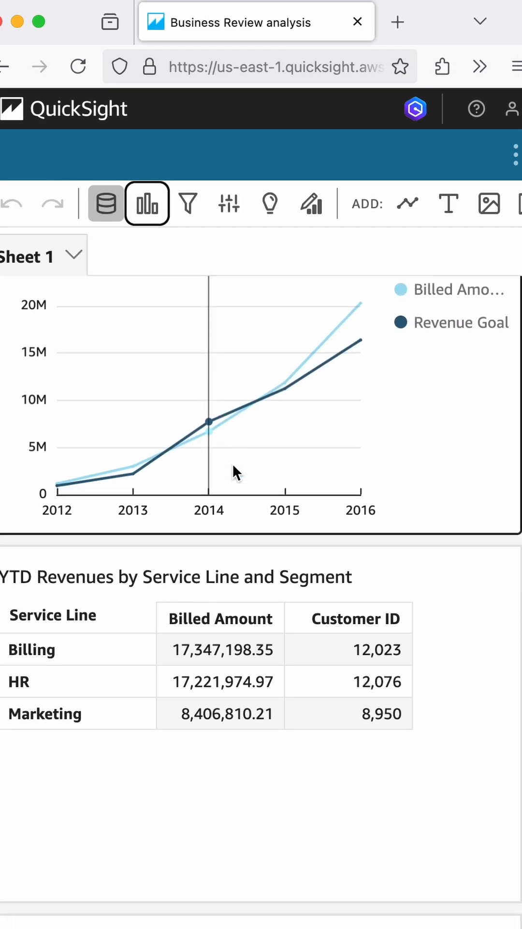
pyautogui.scroll(-3)
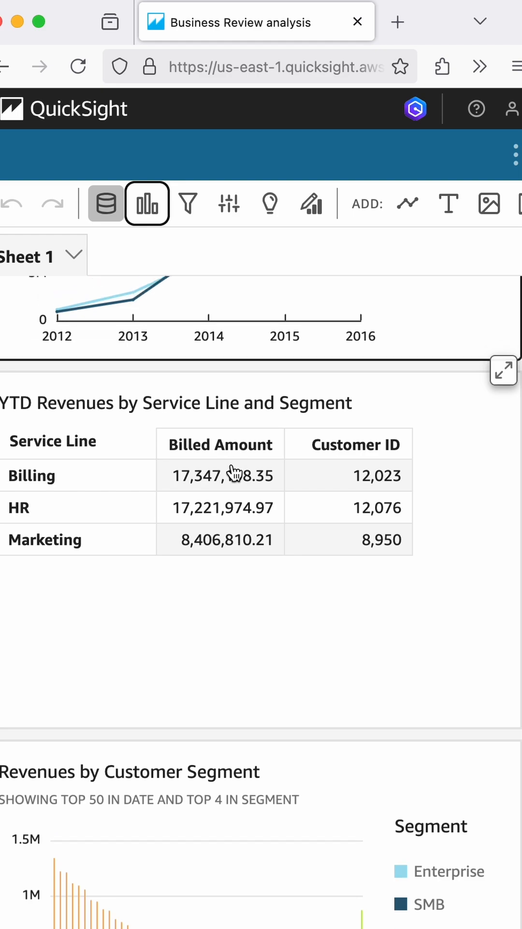
pyautogui.scroll(-3)
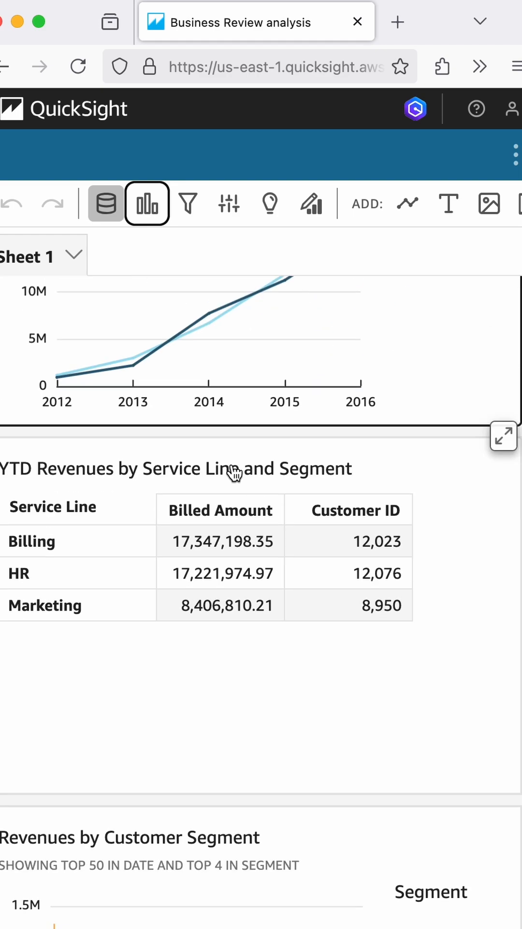
pyautogui.scroll(-3)
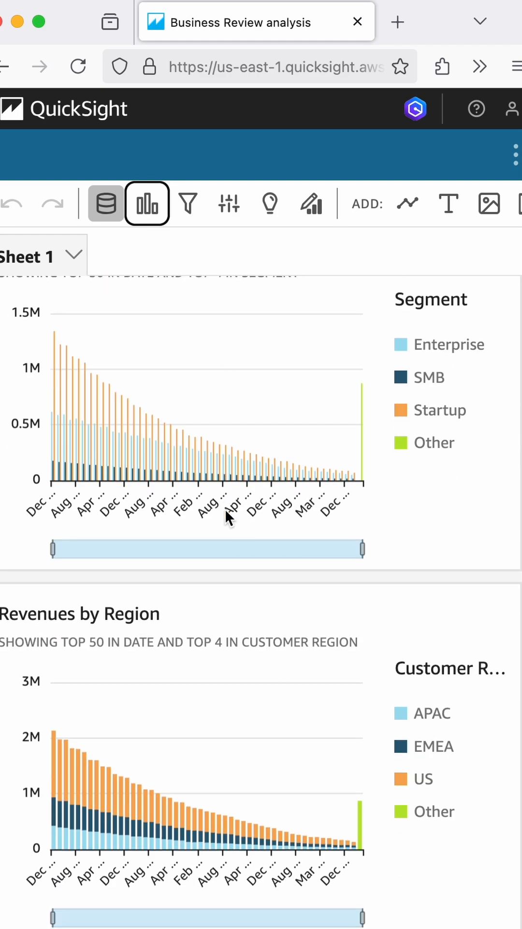
pyautogui.scroll(-3)
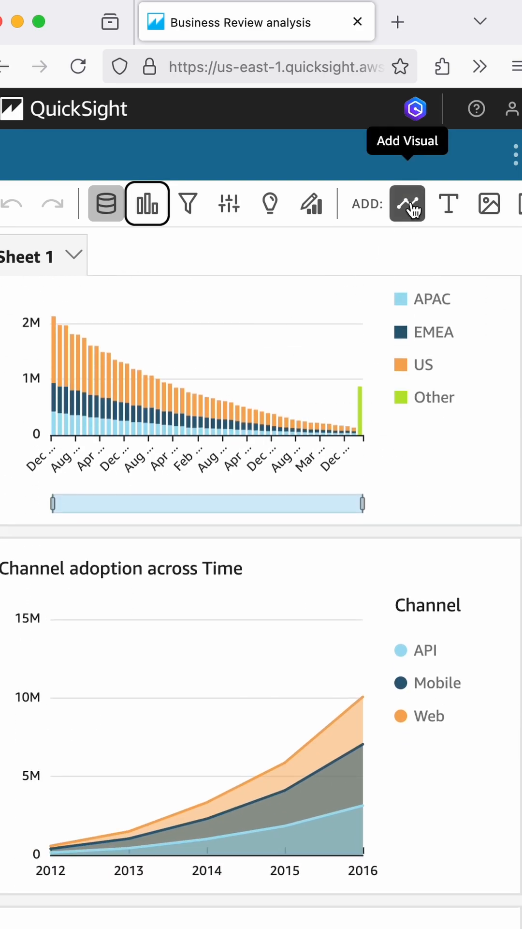
# Bring up the chart-type menu for adding a new visual to Business Review.
pyautogui.click(408, 204)
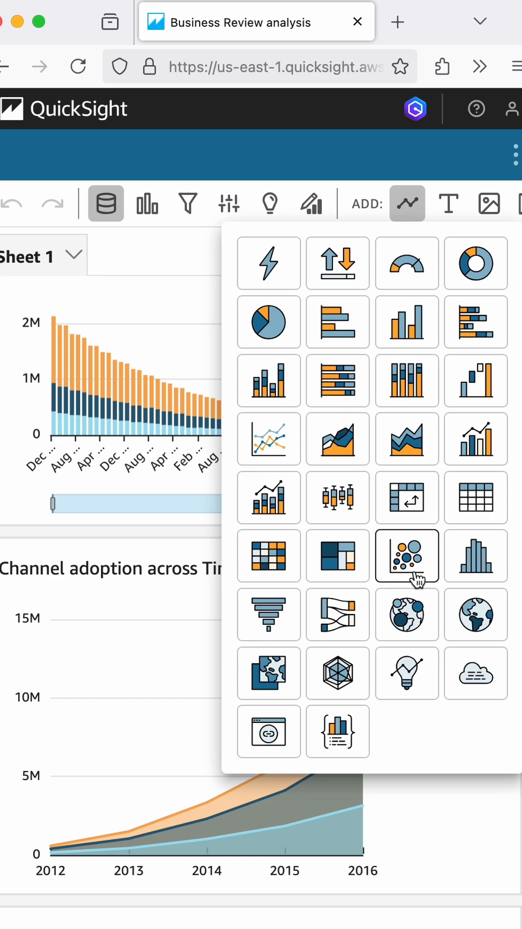
pyautogui.moveTo(476, 615)
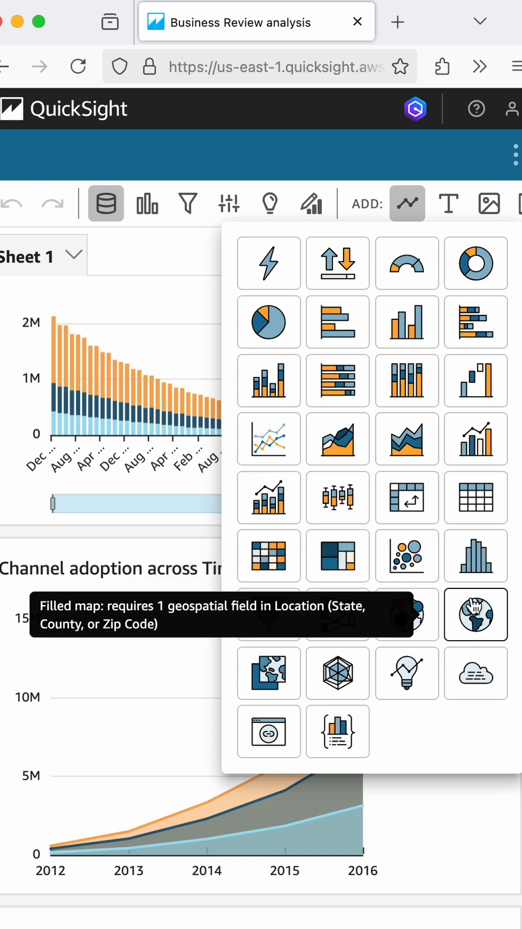